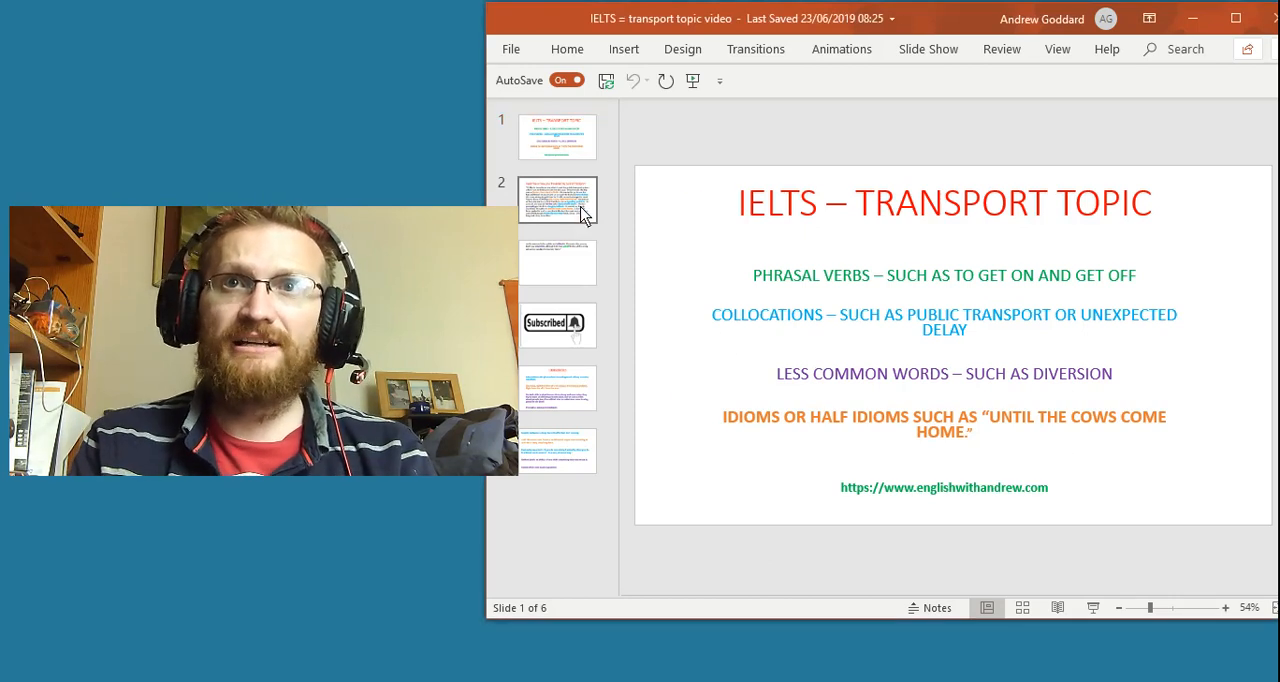
Display slide 2, the model answer about travelling by public transport with highlighted phrases
click(556, 200)
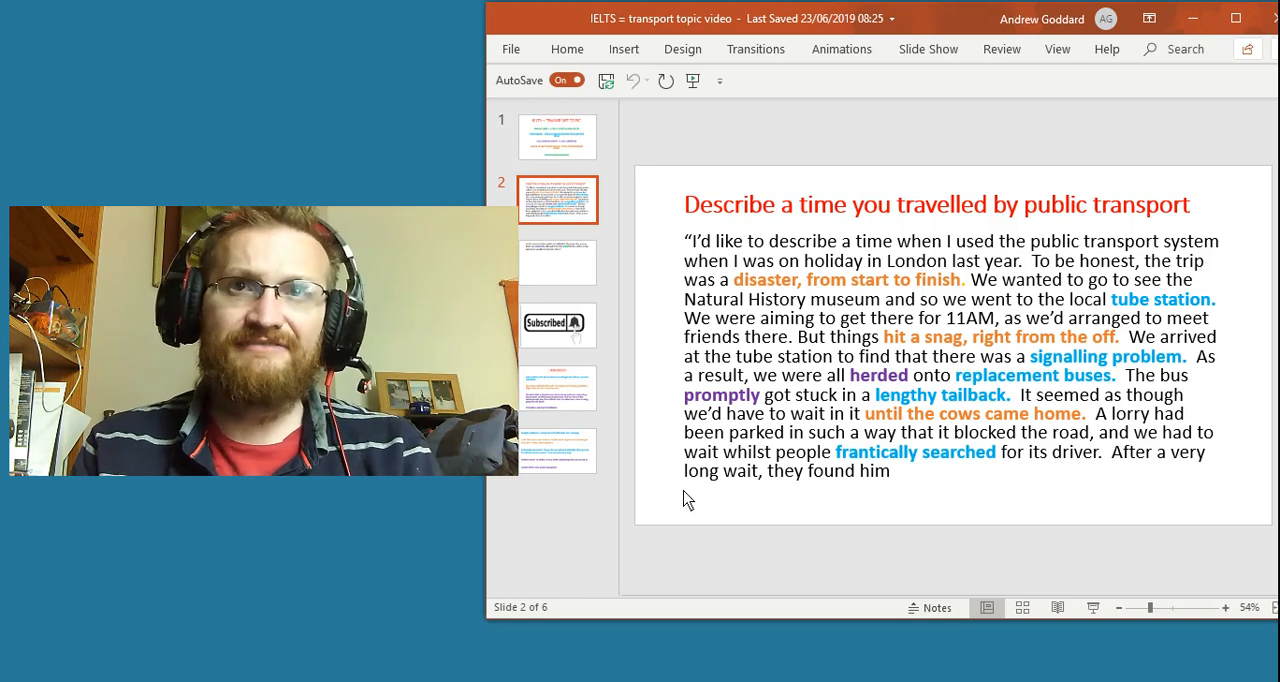
Display slide 4 with the subscribe-button reminder graphic
click(556, 262)
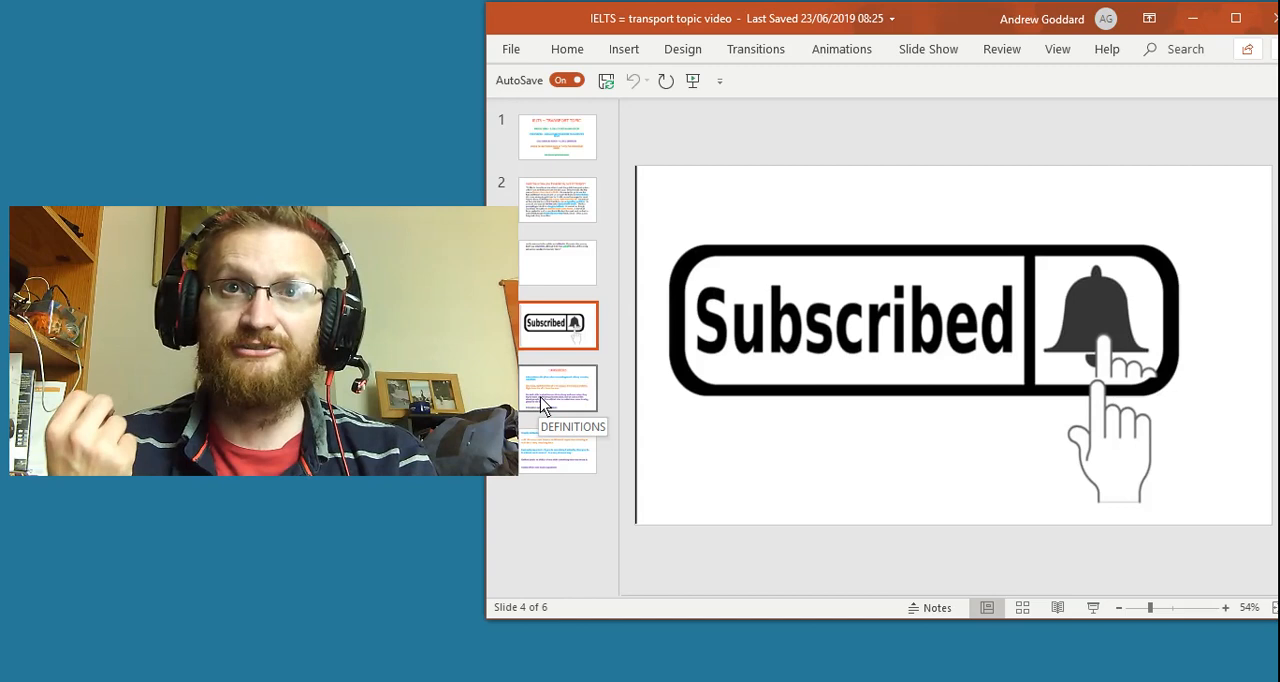
Display slide 6, the definitions for lengthy tailback, frantically searched, shifted and uneventful
click(556, 388)
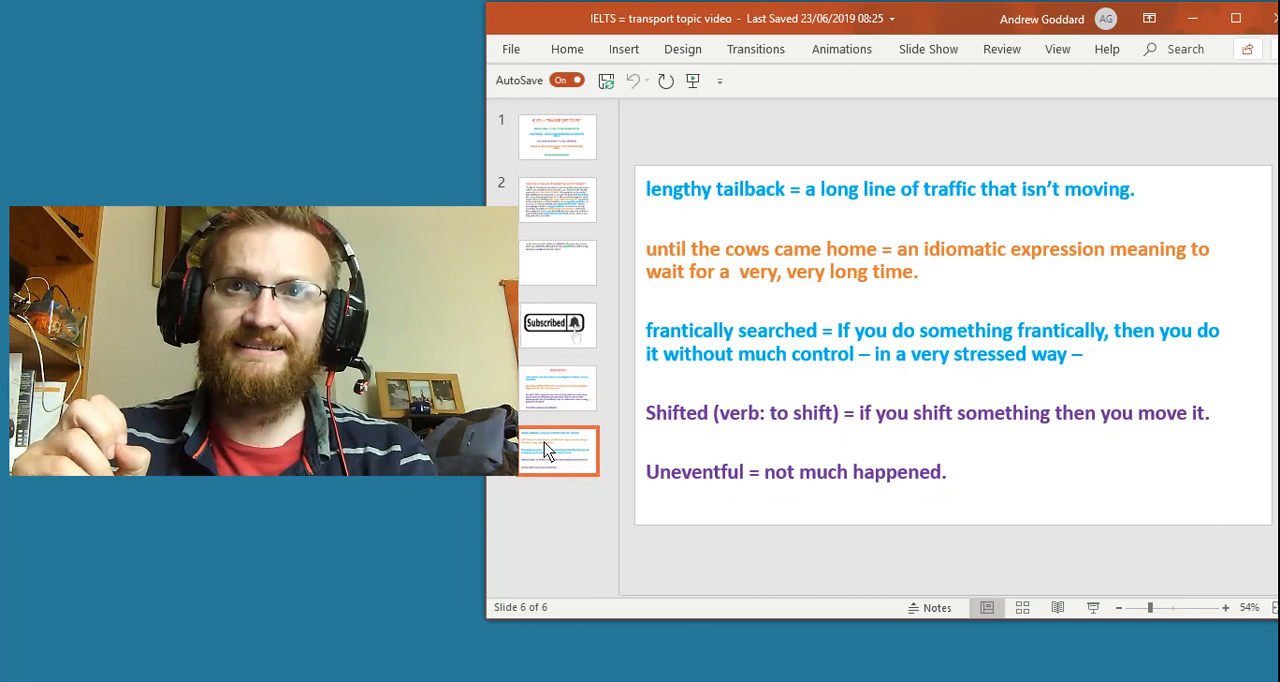
mouse_move(748, 518)
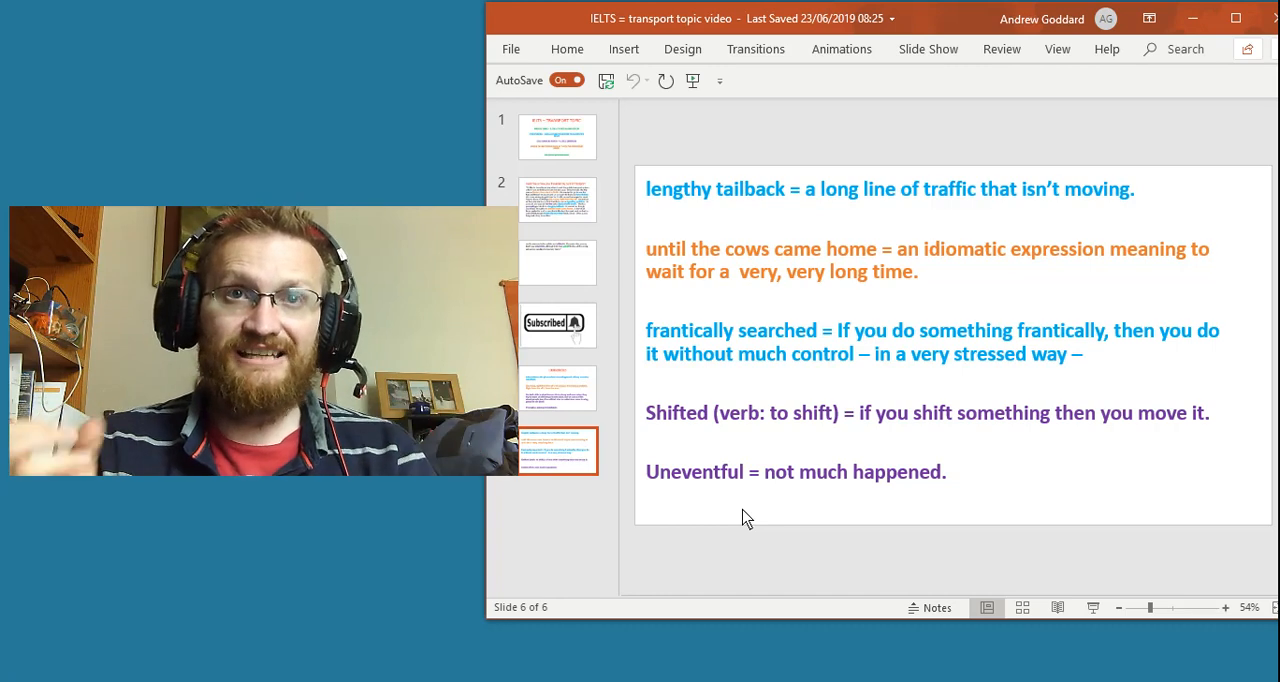
mouse_move(1134, 234)
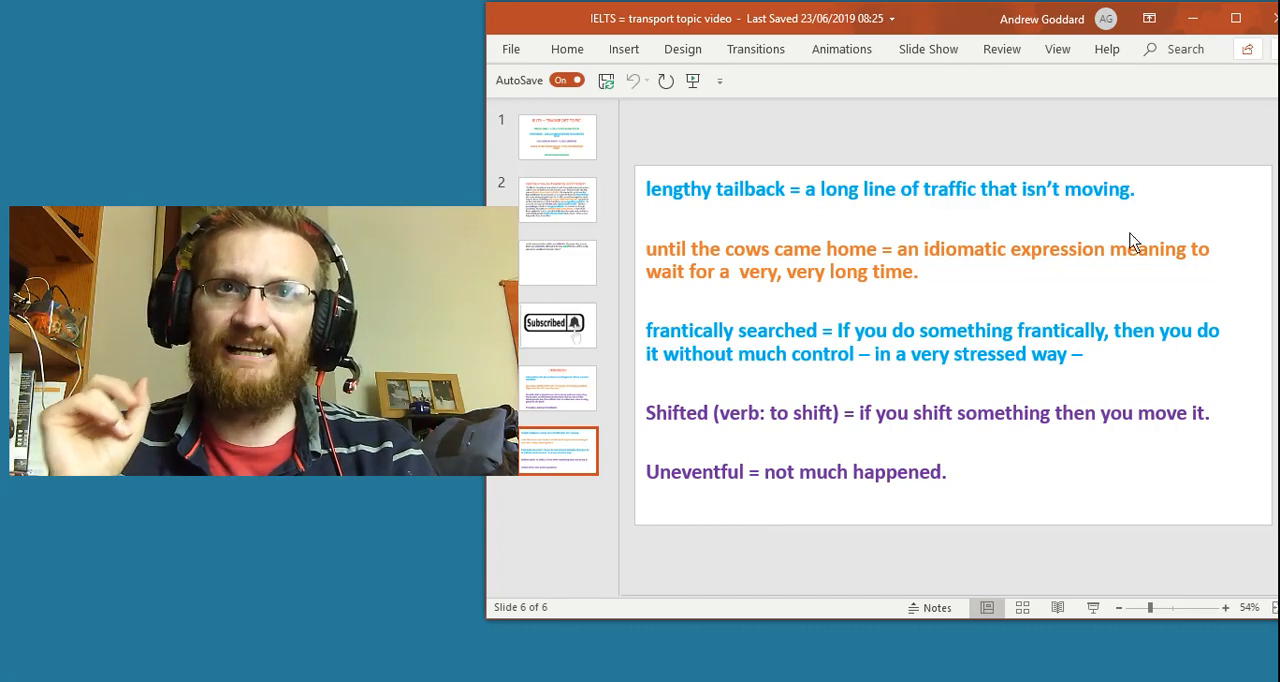